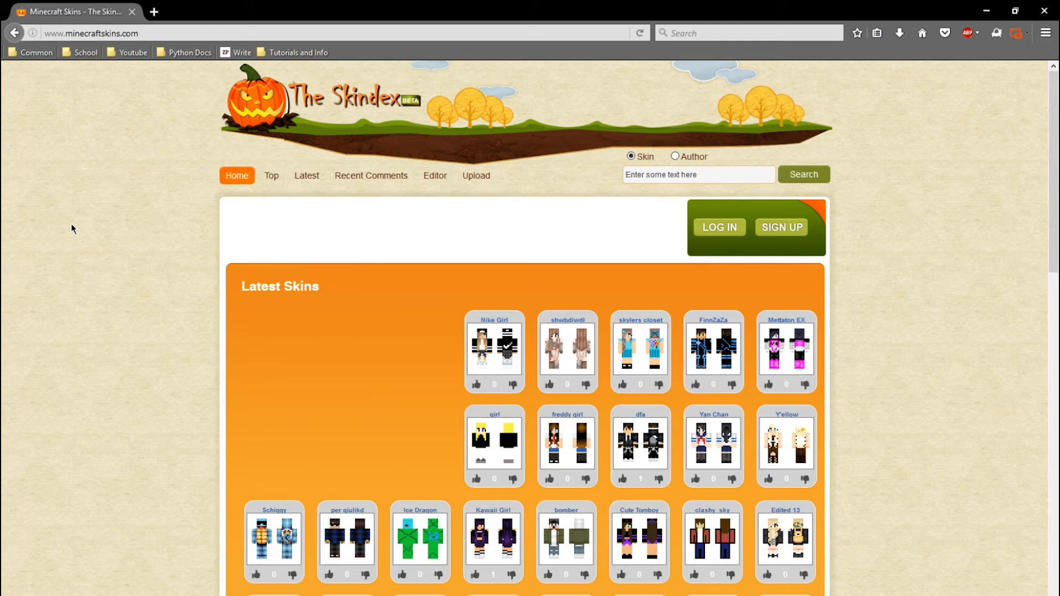
mouse_move(117, 247)
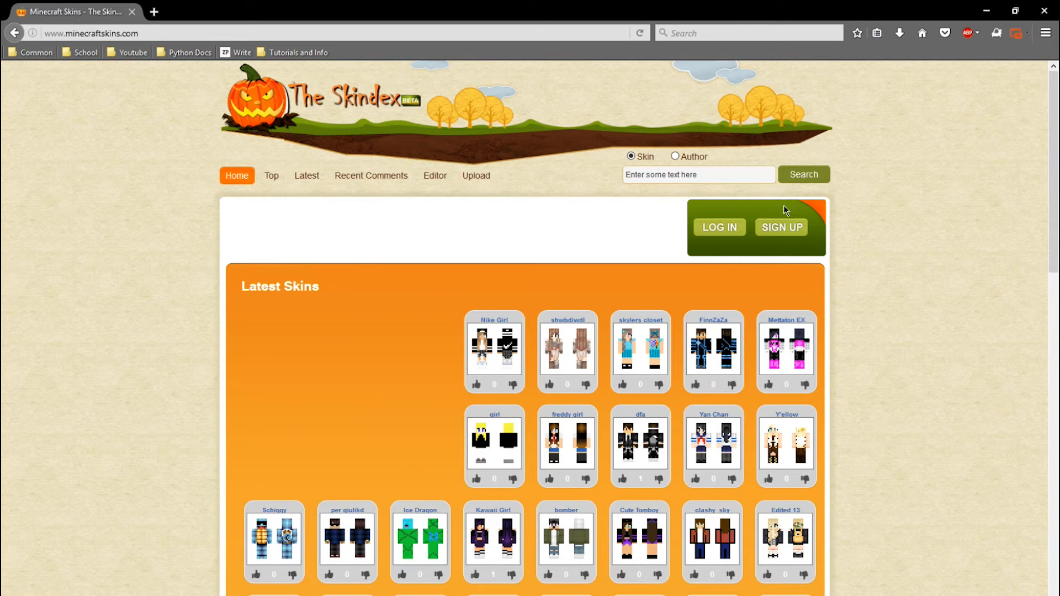
mouse_move(165, 271)
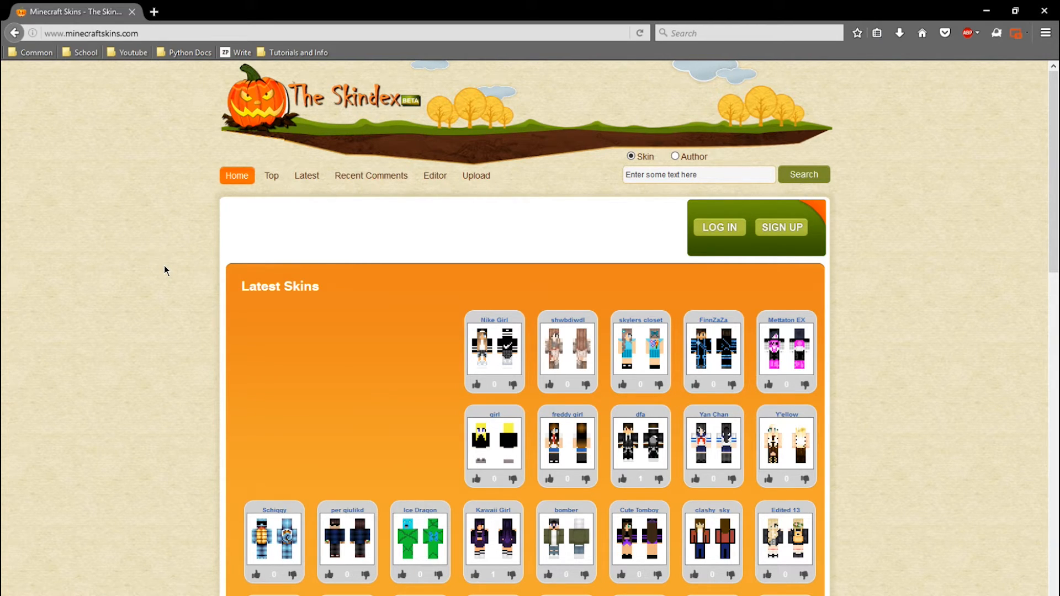
Scroll the home page down past Latest Skins to the Daily Top Skins grid
scroll("down", 3)
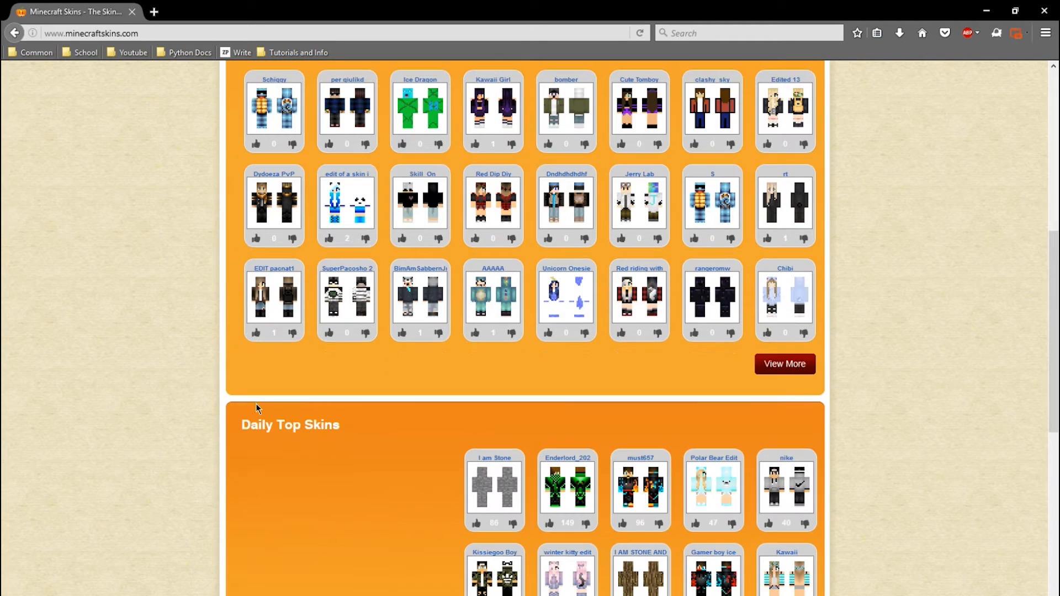
scroll("down", 3)
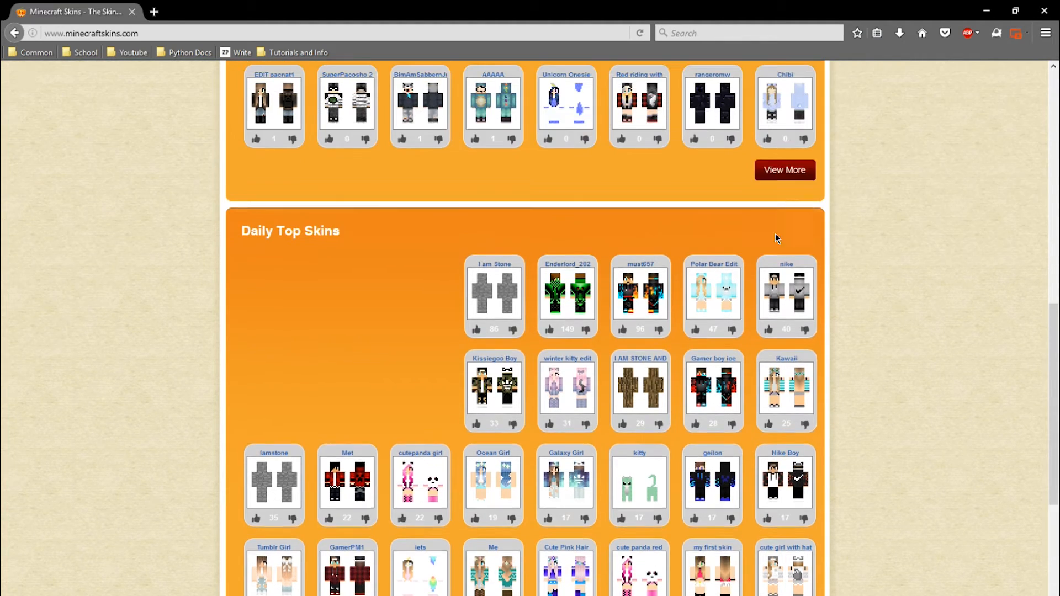
scroll("down", 3)
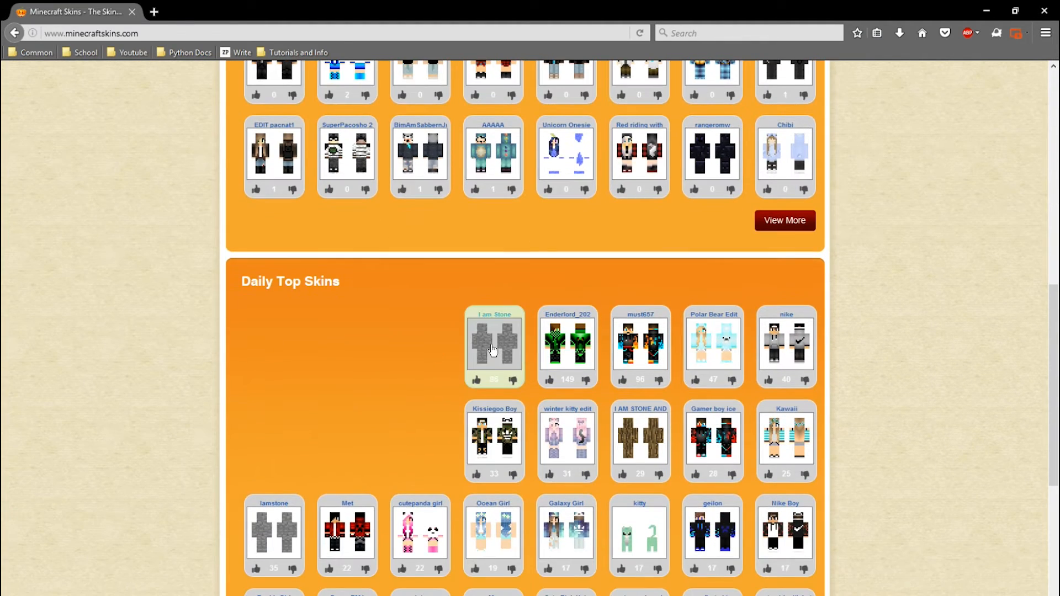
Open the 'I am Stone challange' skin page and view its Upload to Minecraft and Download options
left_click(493, 345)
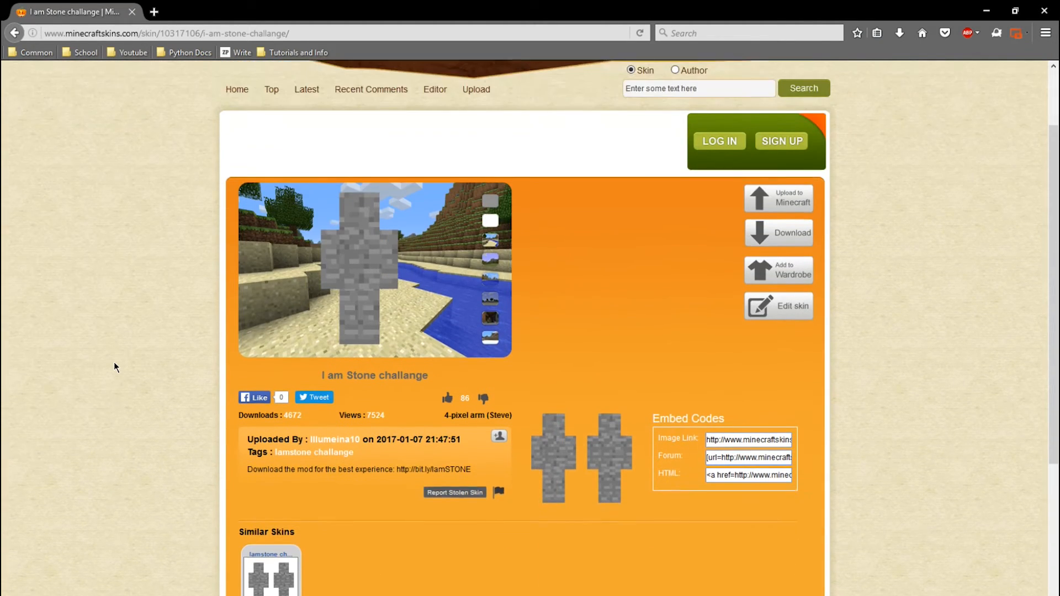
scroll("down", 3)
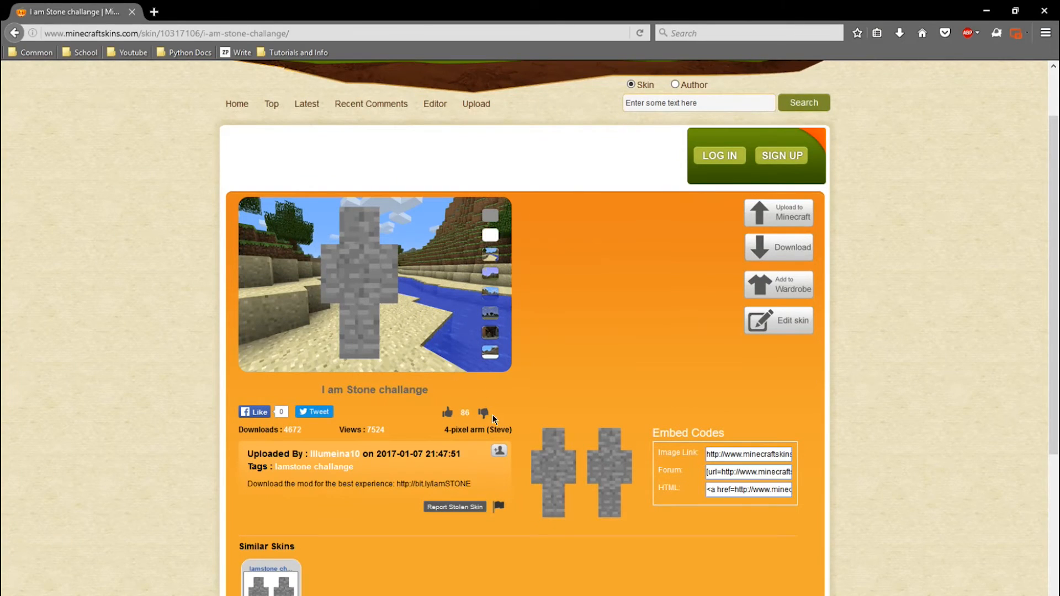
mouse_move(573, 441)
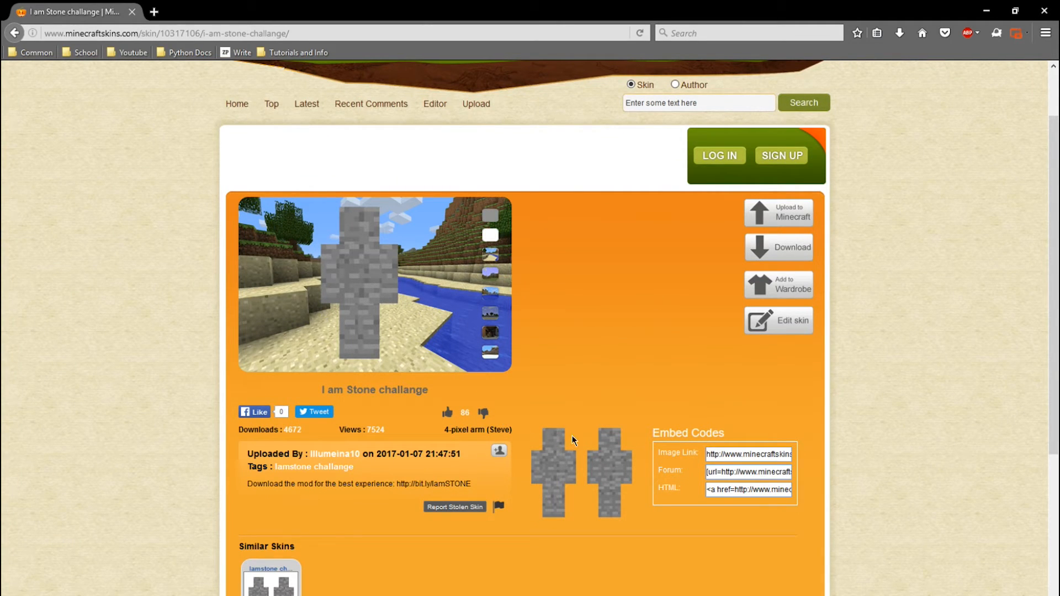
mouse_move(372, 274)
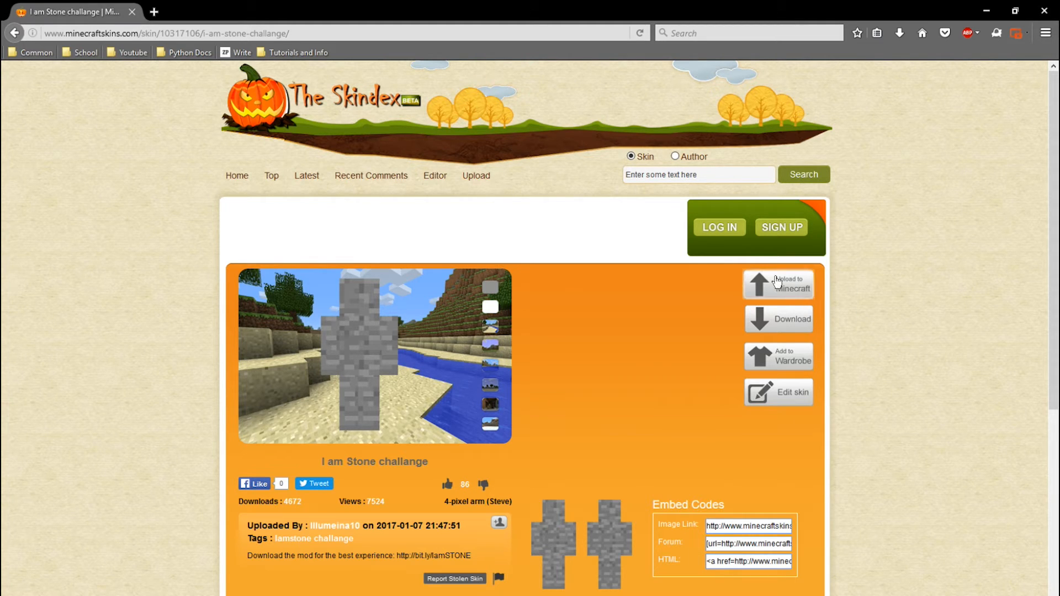
mouse_move(781, 323)
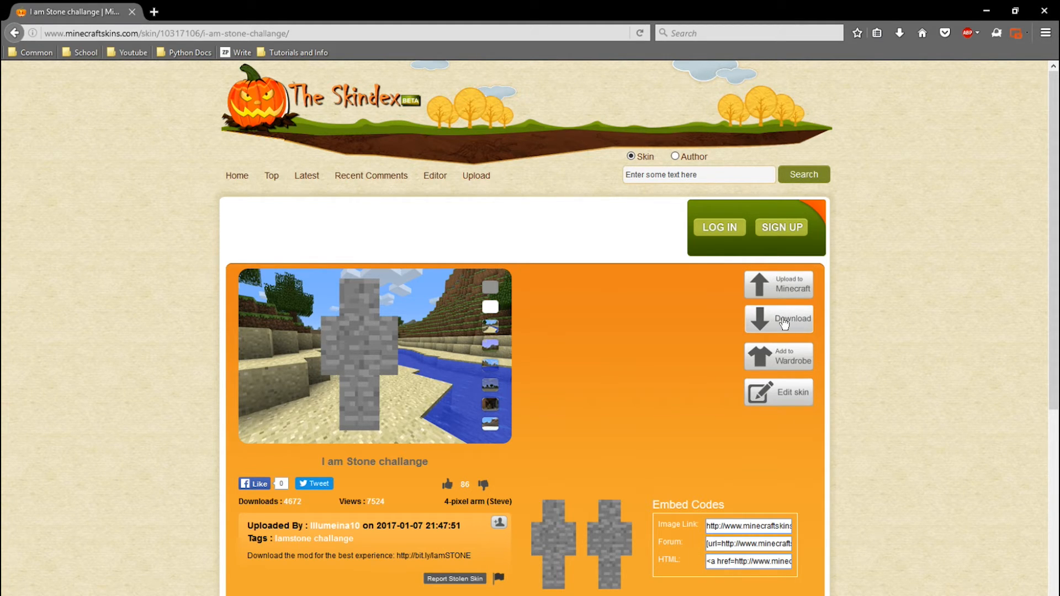
mouse_move(784, 323)
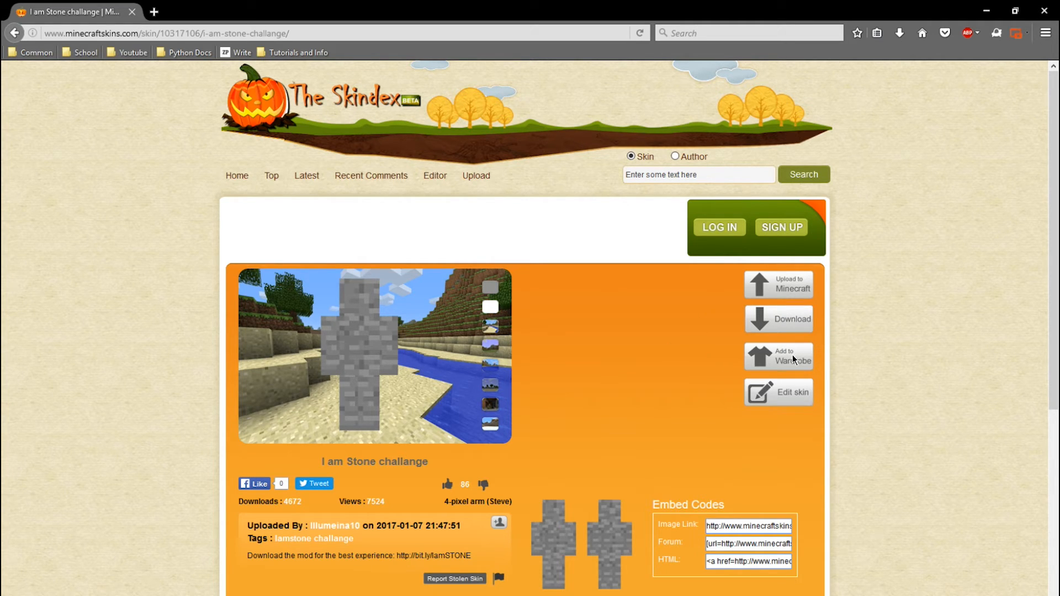
mouse_move(524, 229)
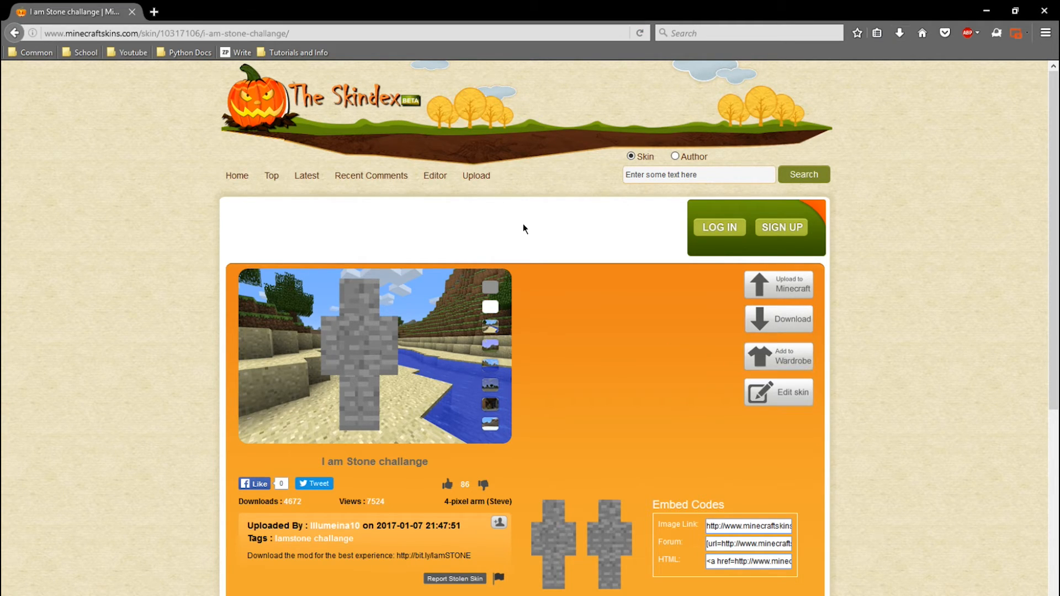
mouse_move(792, 398)
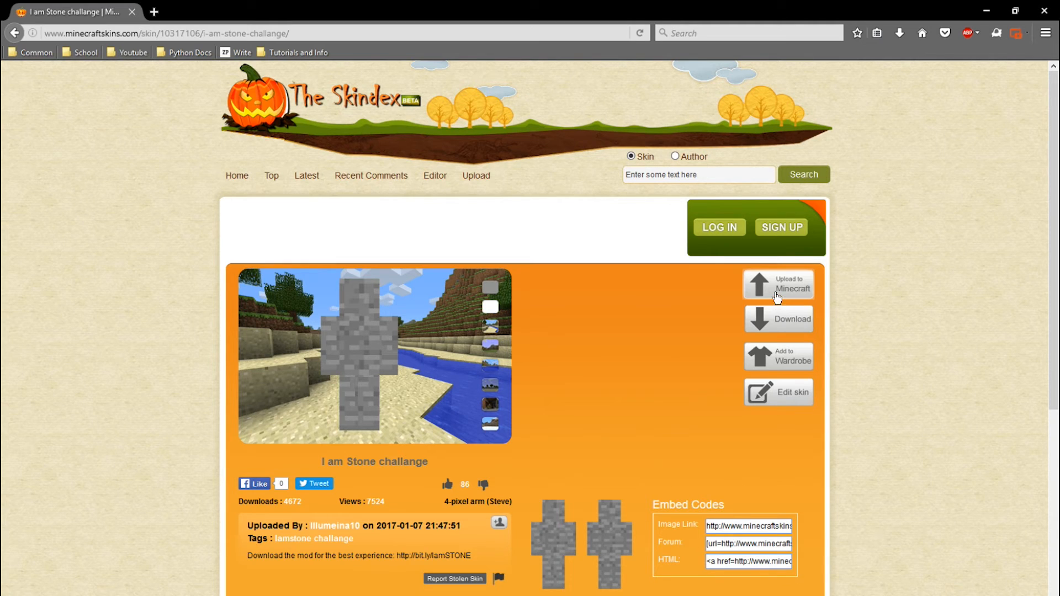
Send the skin to Minecraft and log in to the Mojang account on minecraft.net
left_click(778, 283)
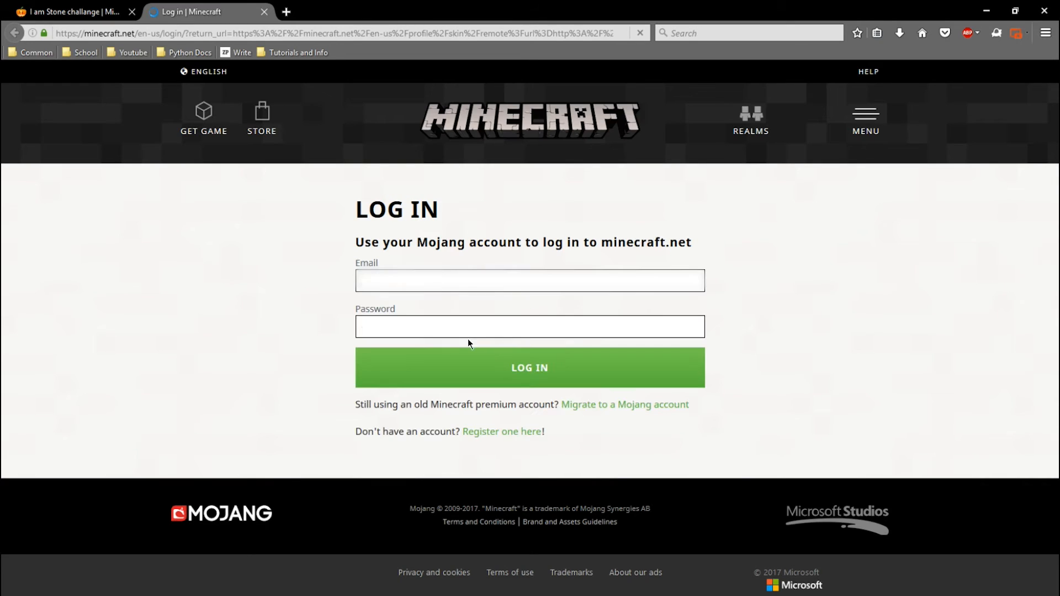
left_click(529, 367)
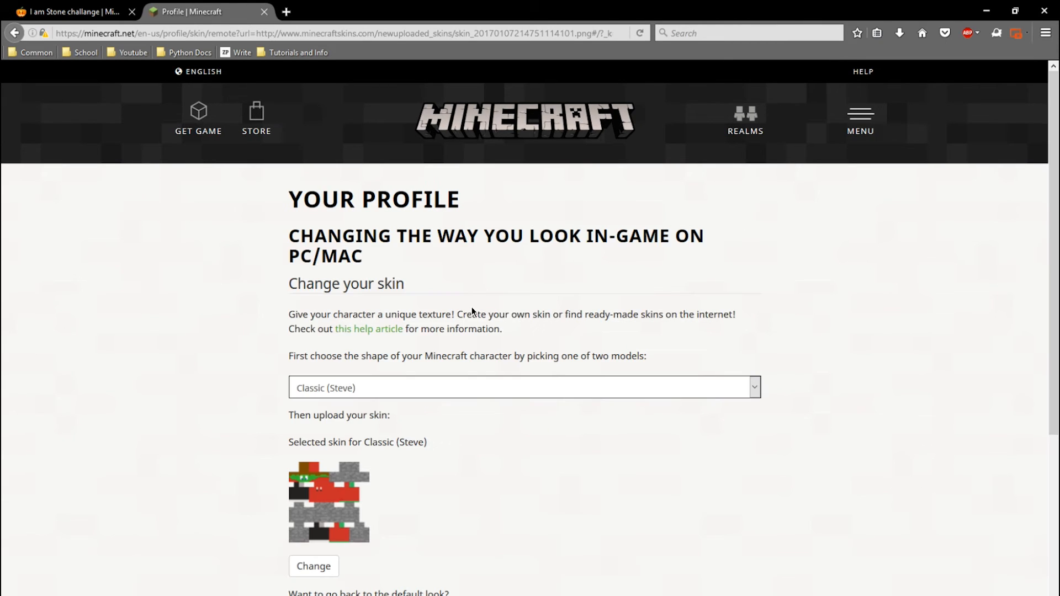
Change the account skin and highlight the 'Your skin has been changed!' confirmation
scroll("down", 3)
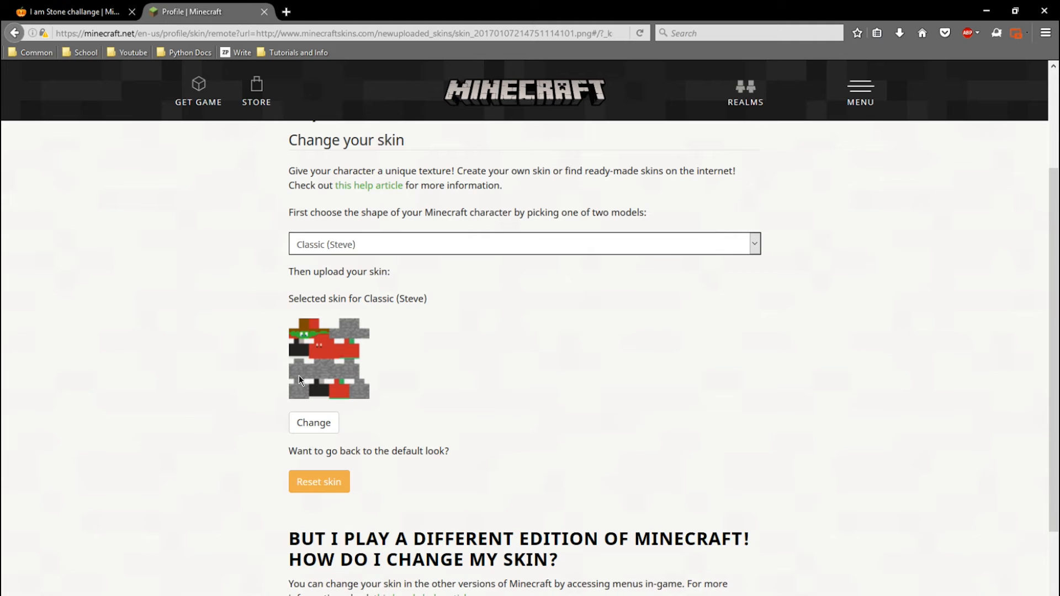
left_click(313, 423)
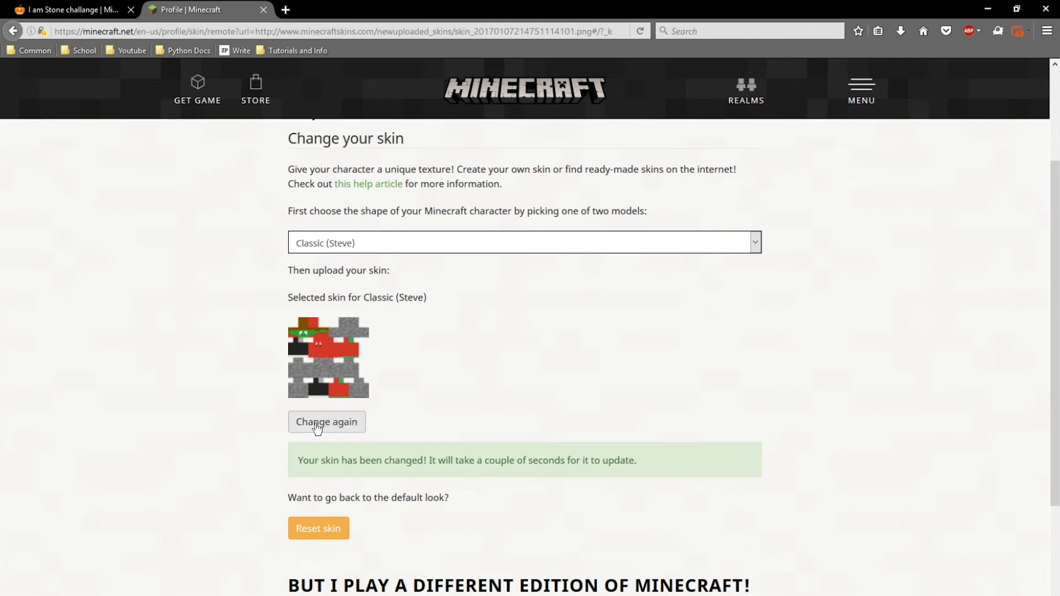
left_click_drag(298, 460, 365, 460)
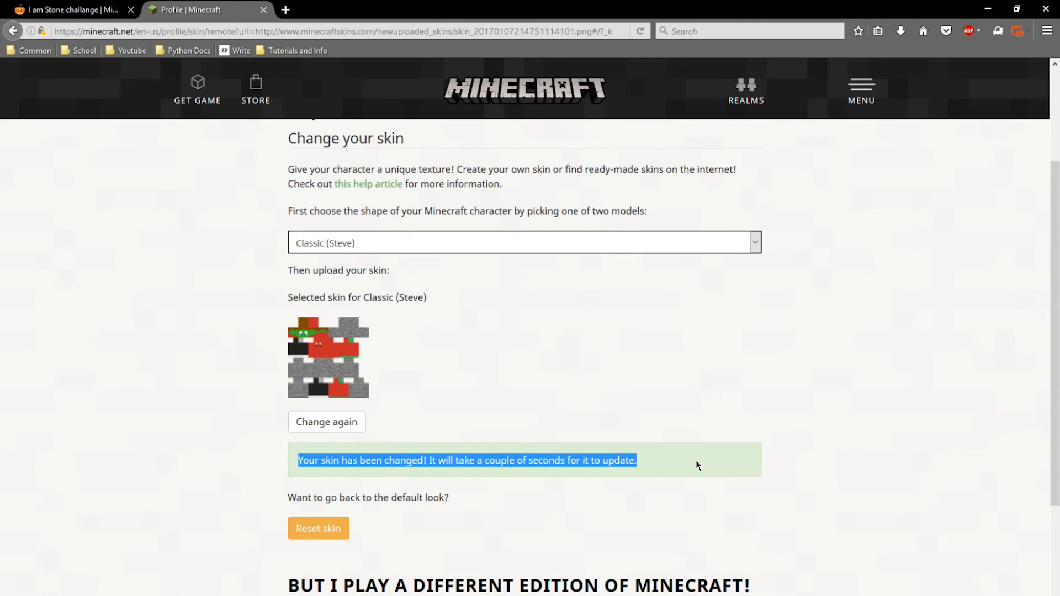
left_click(438, 388)
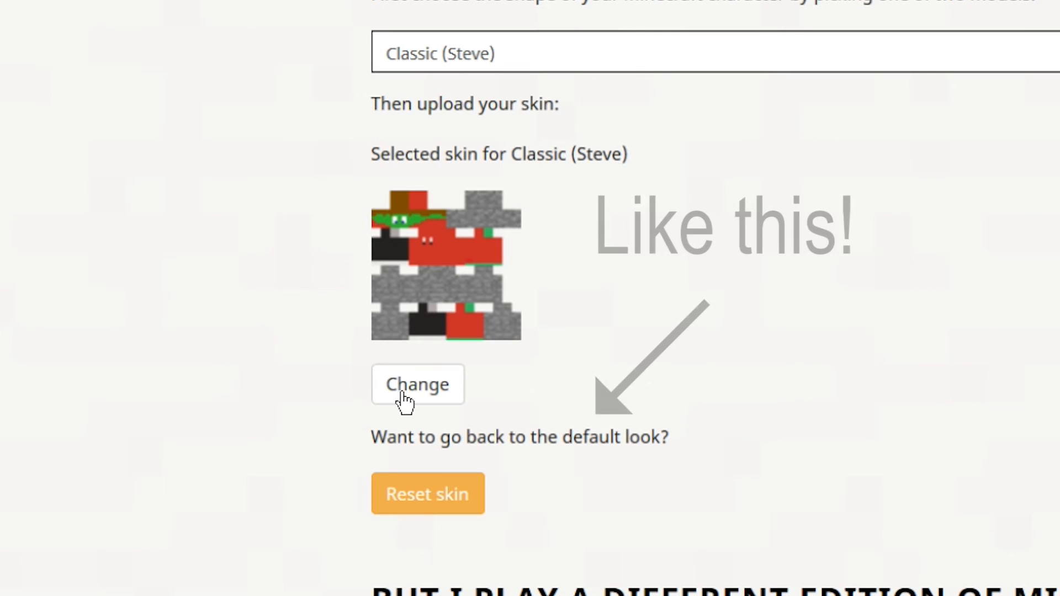
left_click(418, 385)
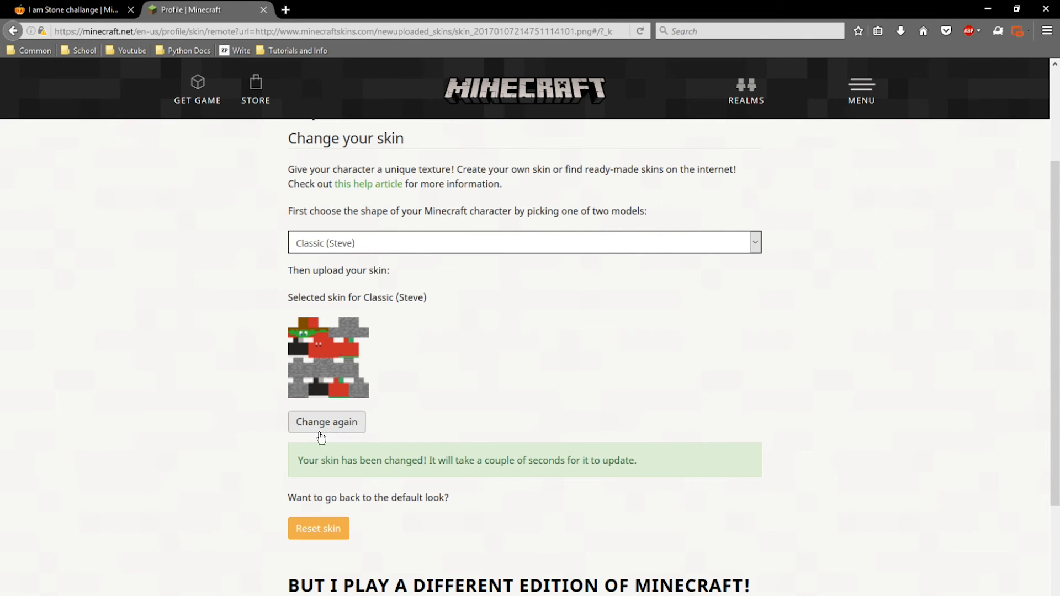
left_click_drag(298, 460, 470, 461)
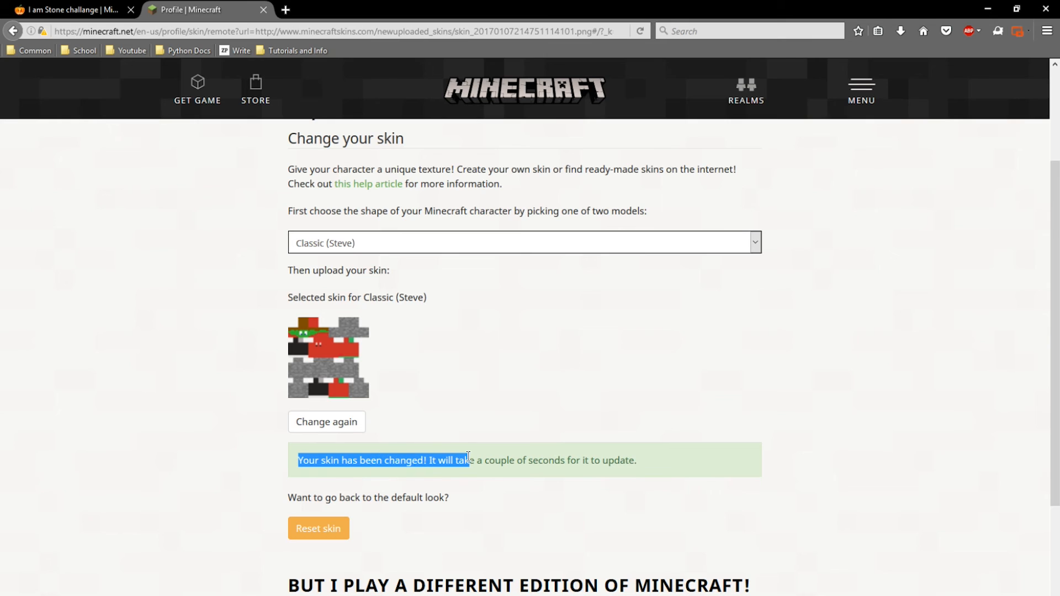